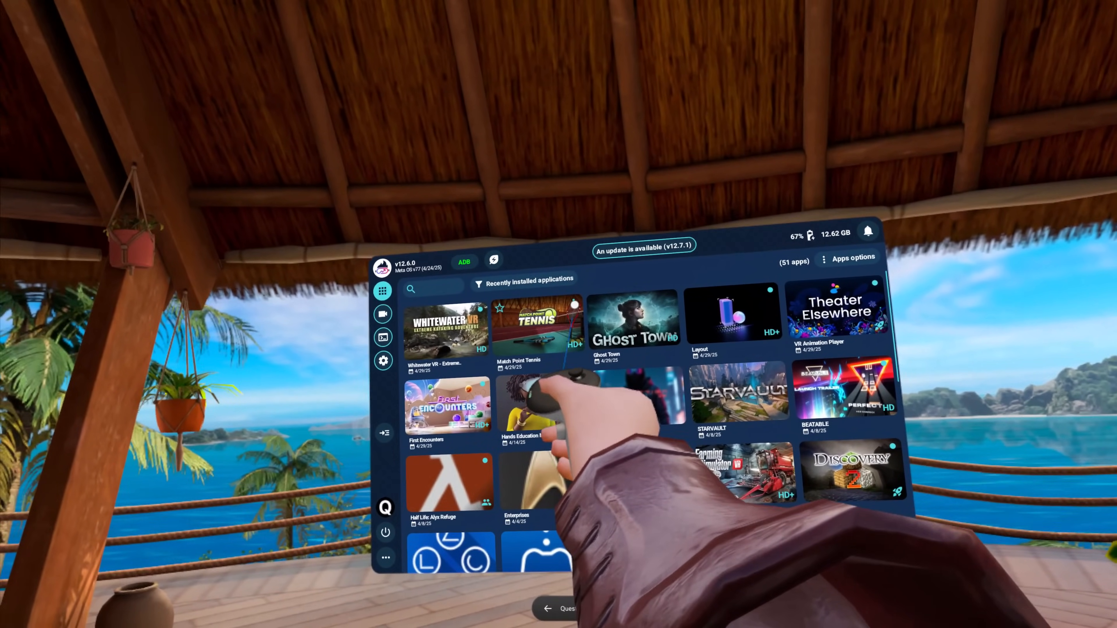
Show the video recording settings for capture format, compression quality and frame rate.
click(527, 333)
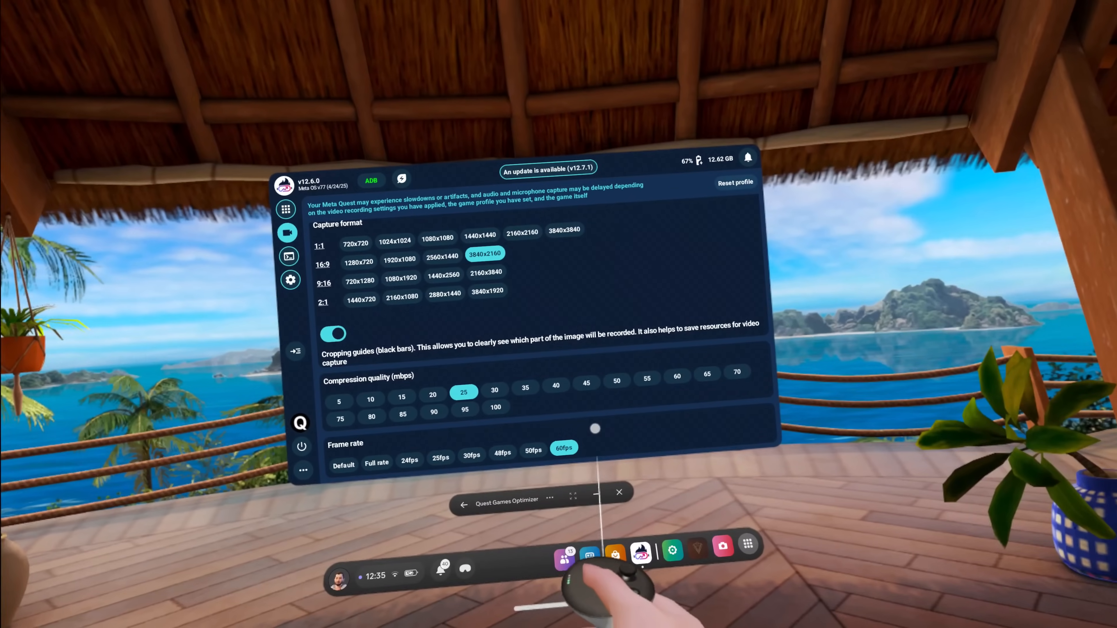
click(286, 209)
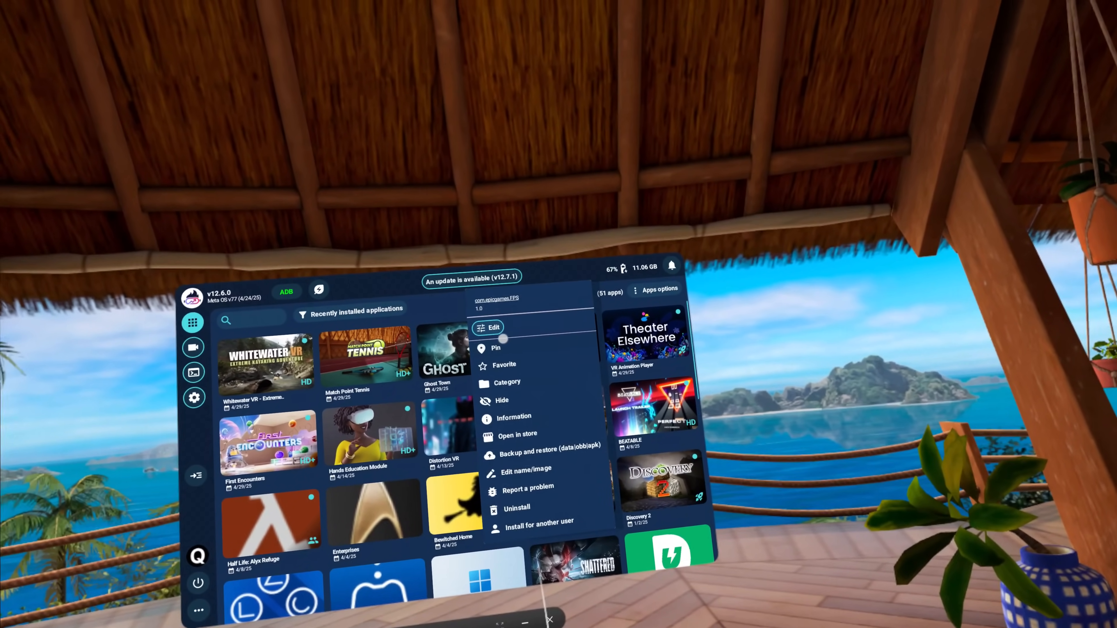
Bring up one game's action list with pin, hide, backup and uninstall.
click(489, 328)
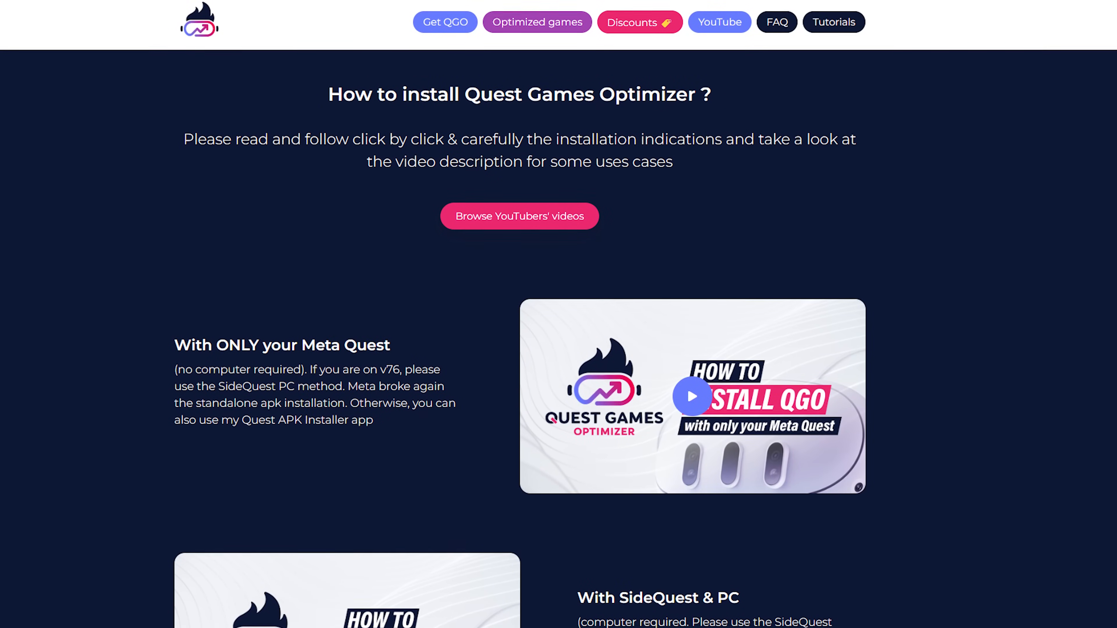
Scroll the Tutorials page down to the Meta Quest-only versus SideQuest & PC installation methods.
scroll(down, 3)
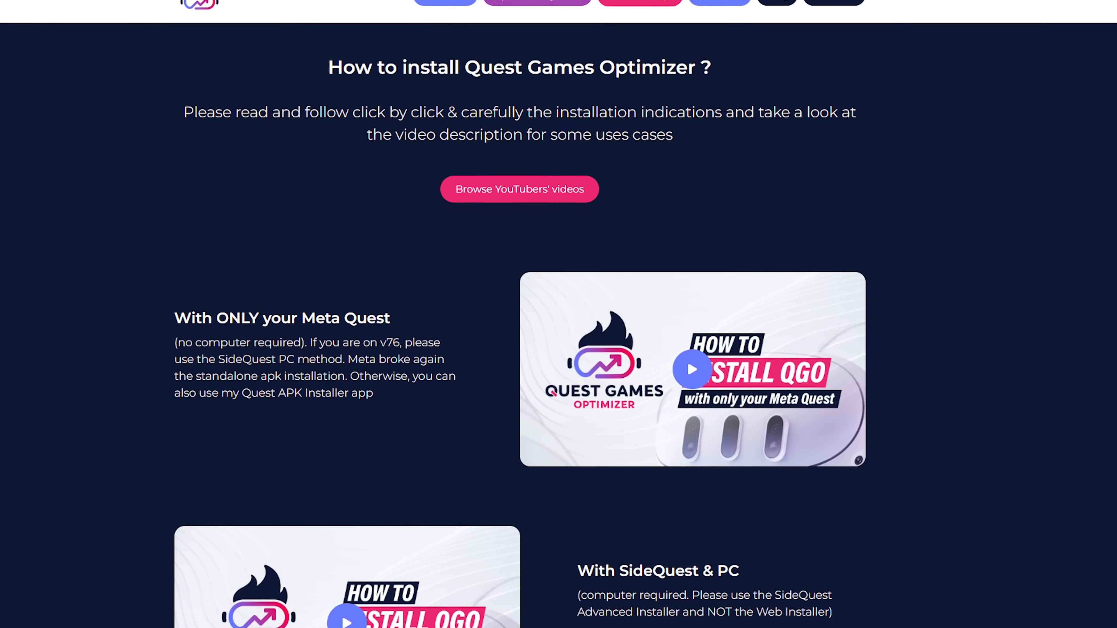
scroll(down, 3)
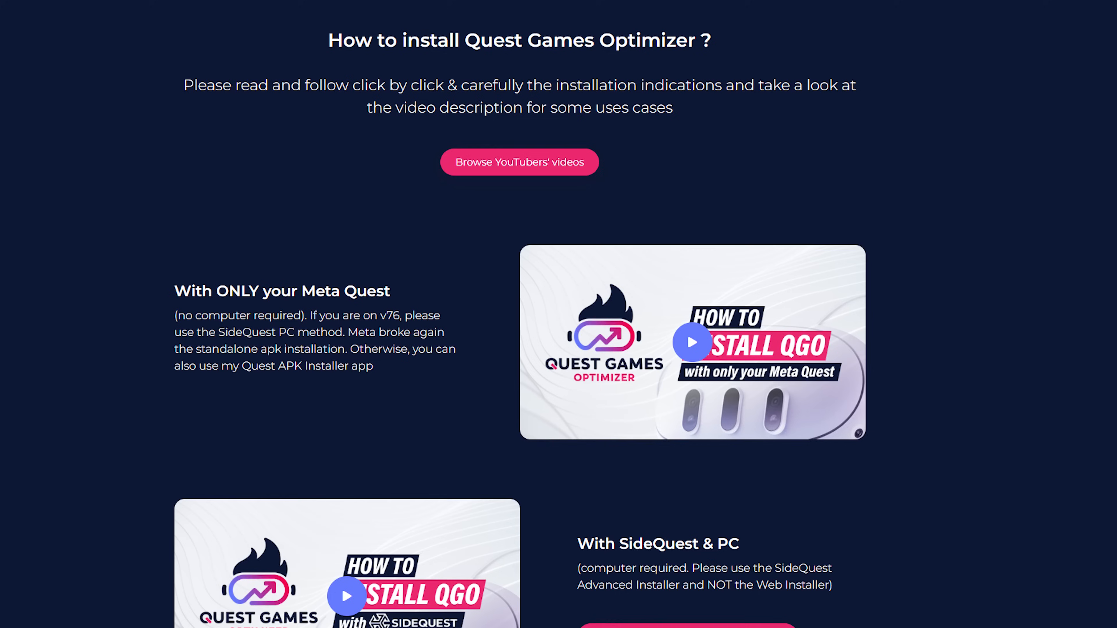
scroll(down, 3)
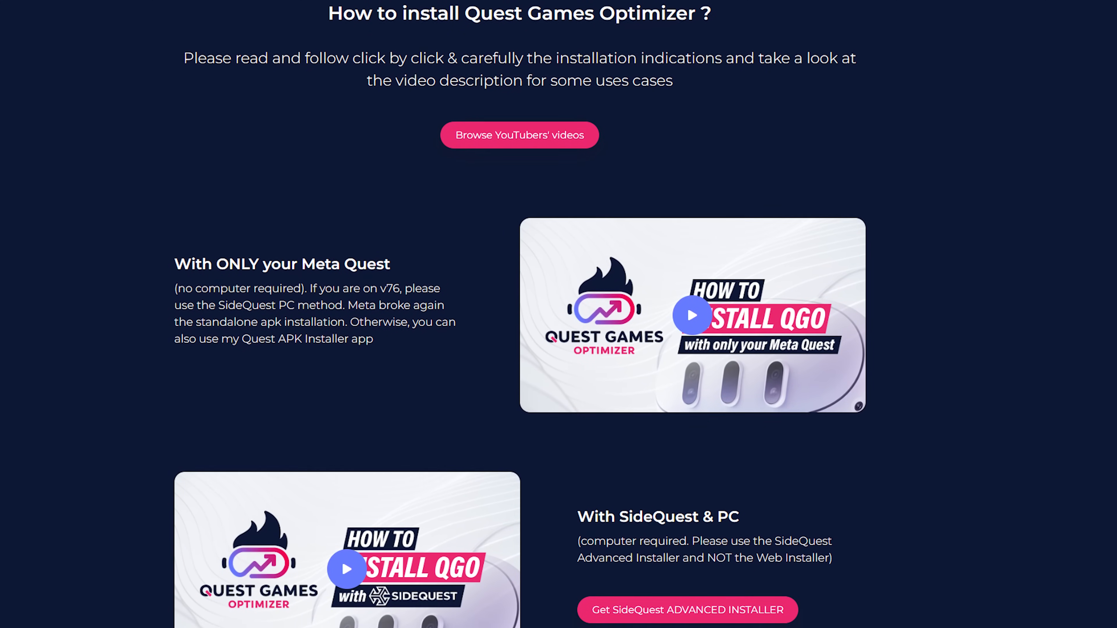
scroll(down, 3)
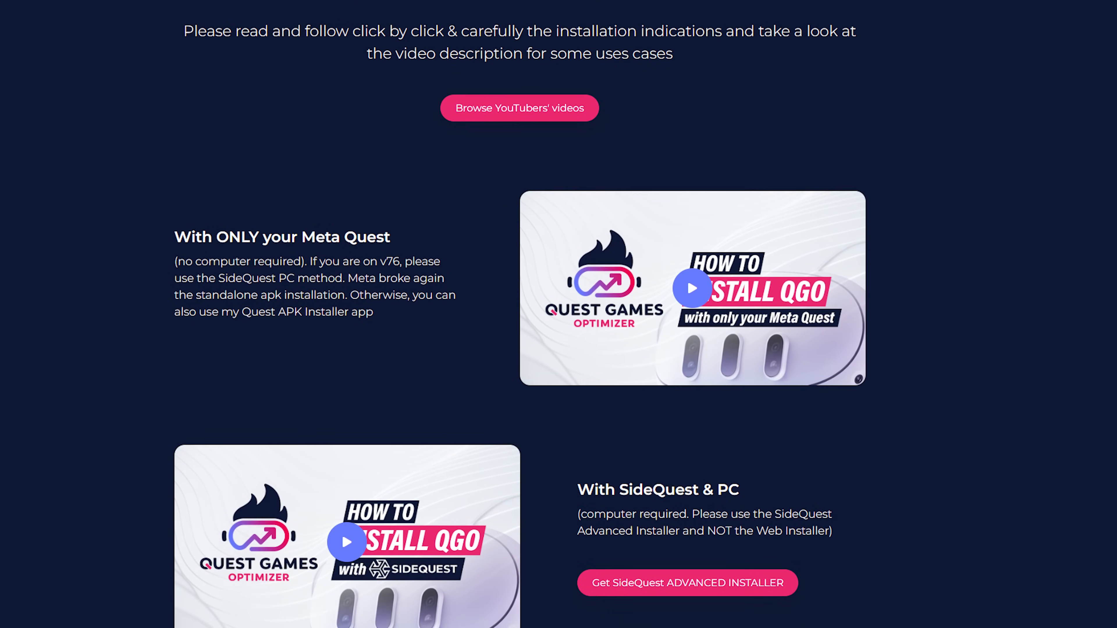
scroll(down, 3)
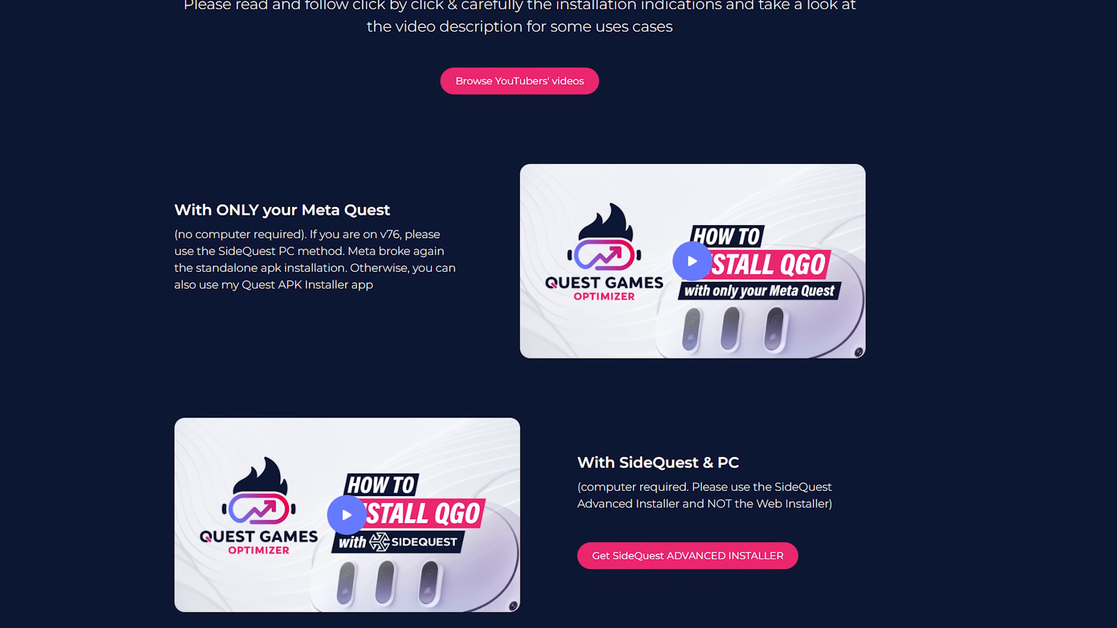
scroll(down, 3)
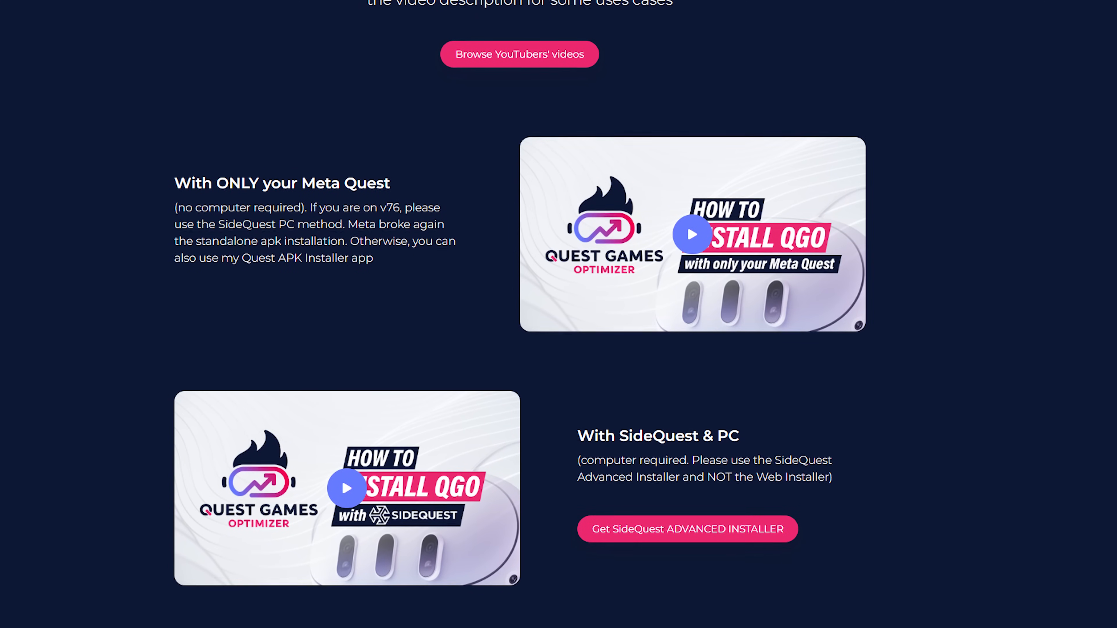
scroll(down, 3)
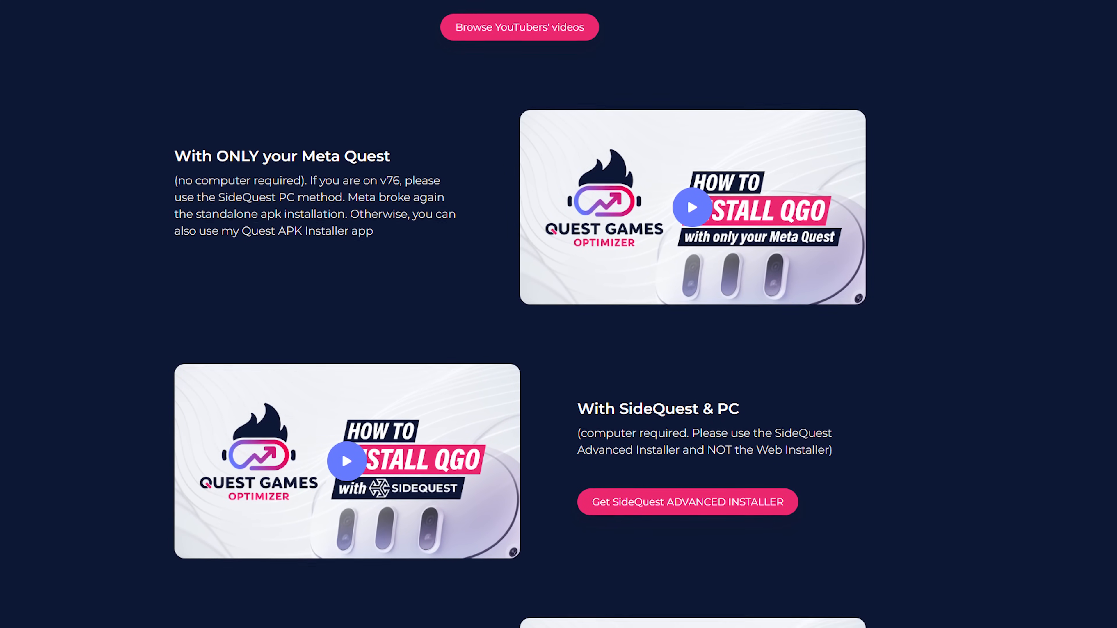
scroll(down, 3)
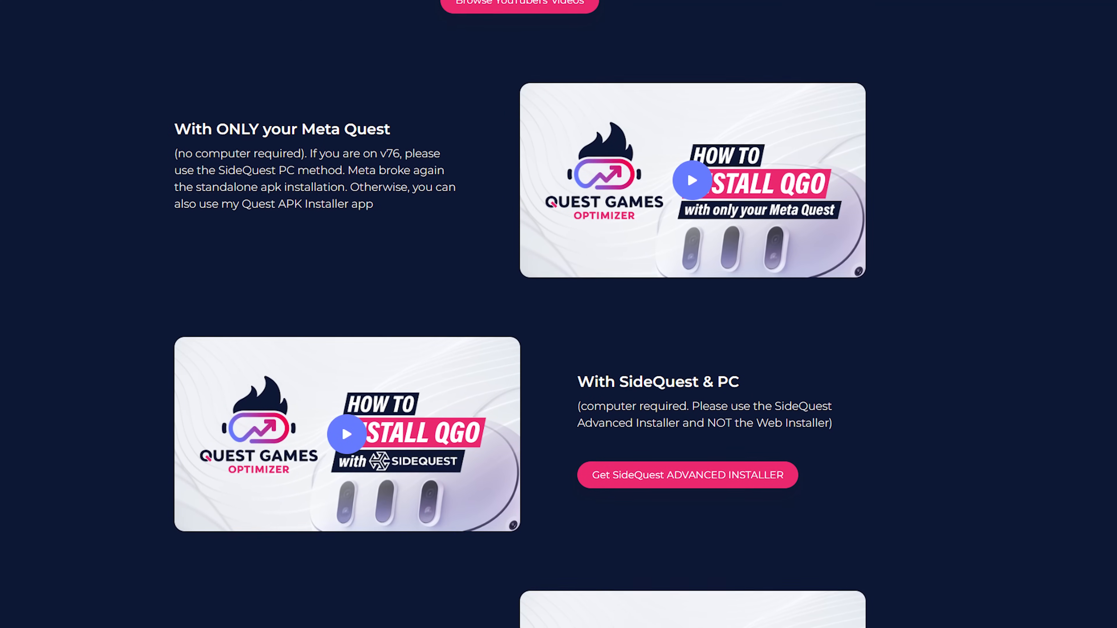
scroll(down, 3)
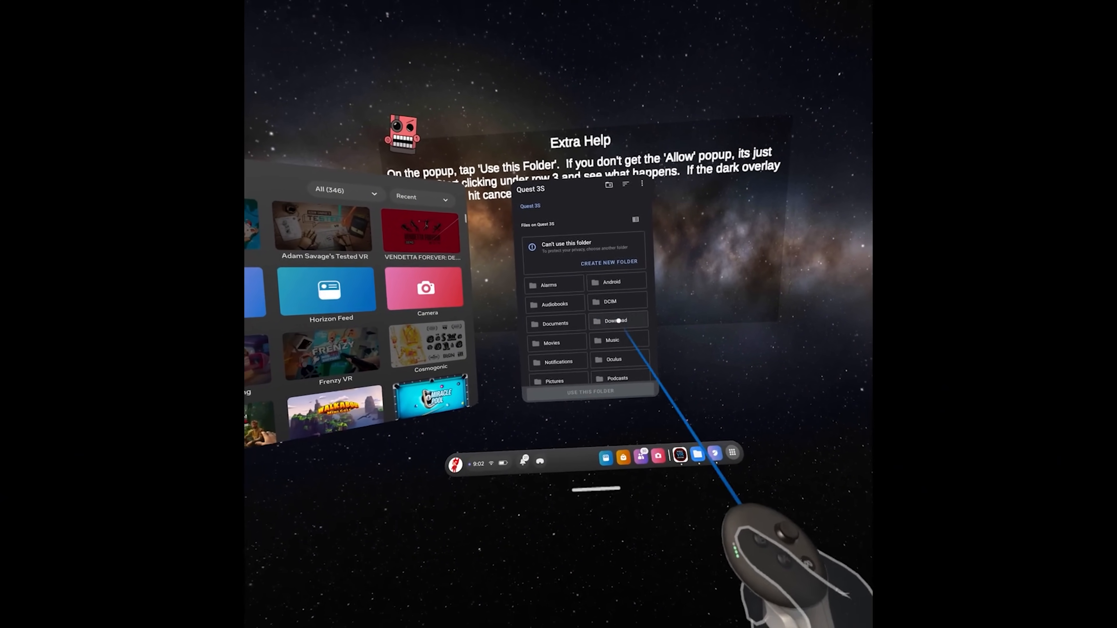
Choose the headset's Download folder in the folder-access picker.
click(618, 321)
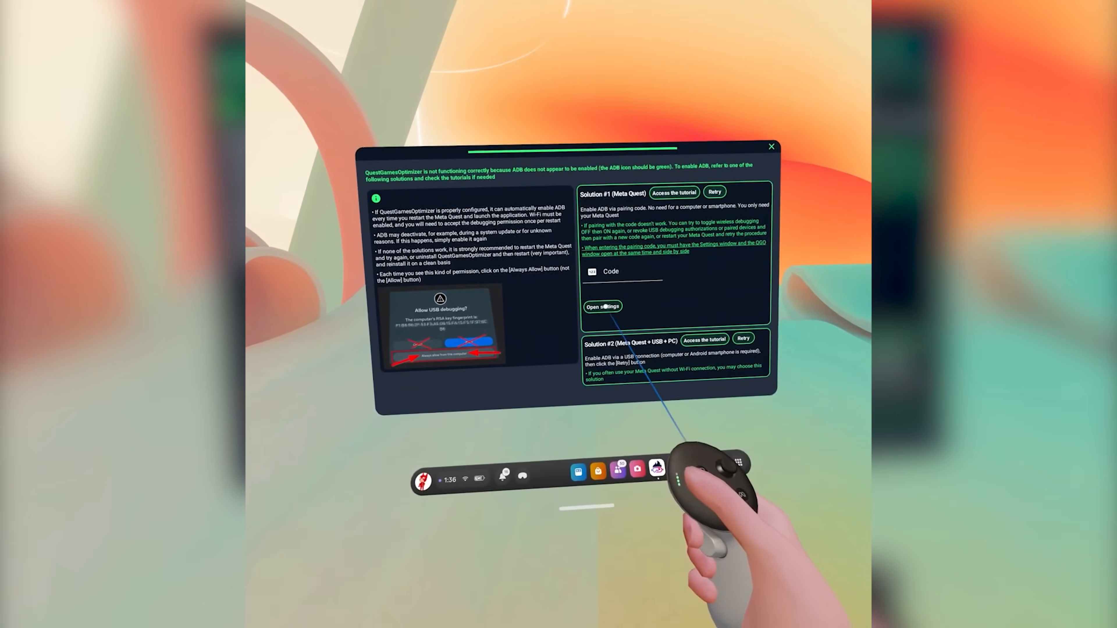
From the ADB warning, reach the headset's Wireless debugging page under System > Developer options.
click(603, 306)
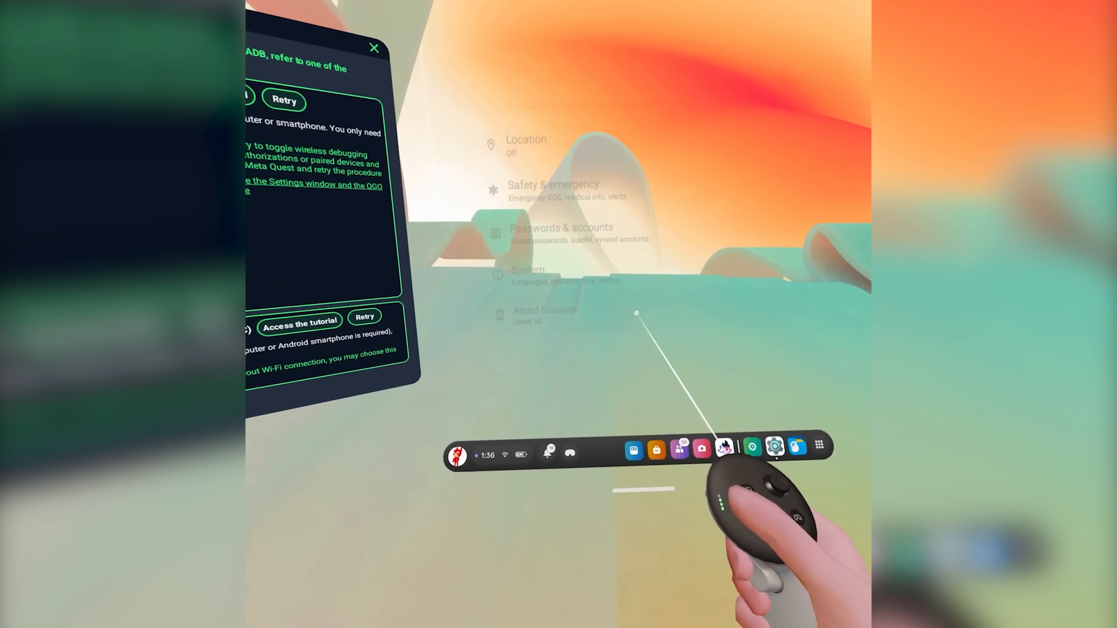
click(541, 313)
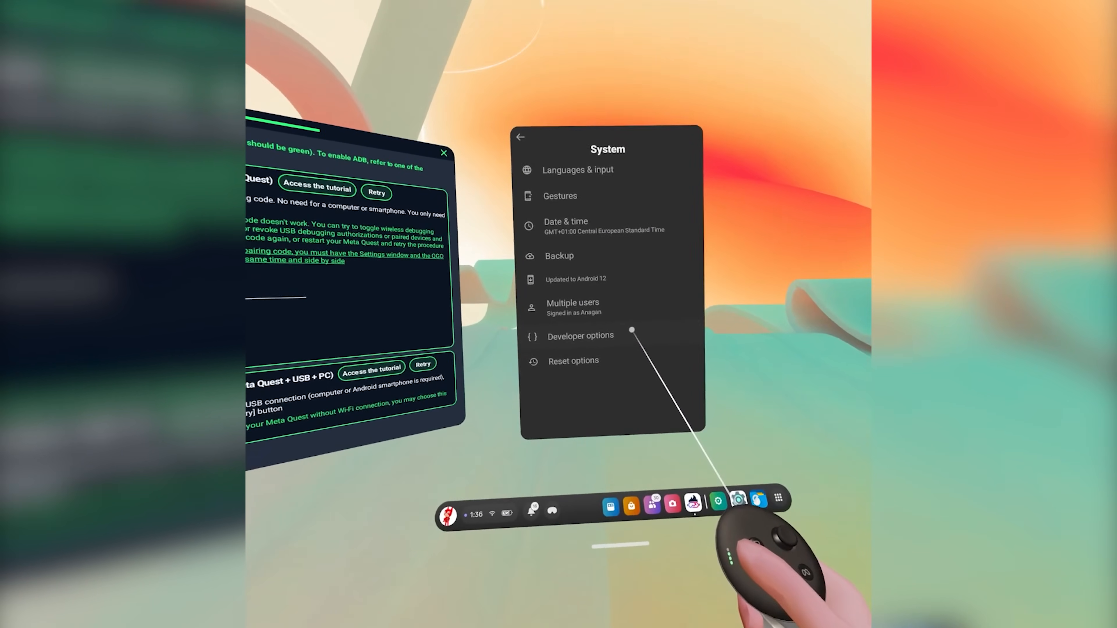
click(581, 335)
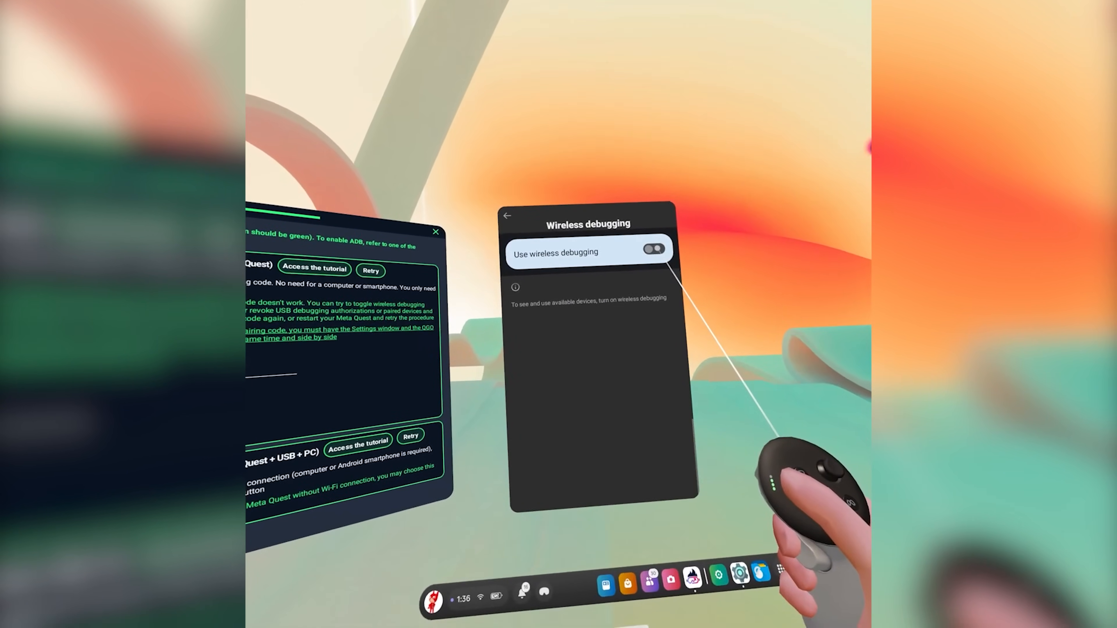
Enable wireless debugging and start pairing a device with a six-digit pairing code.
click(653, 251)
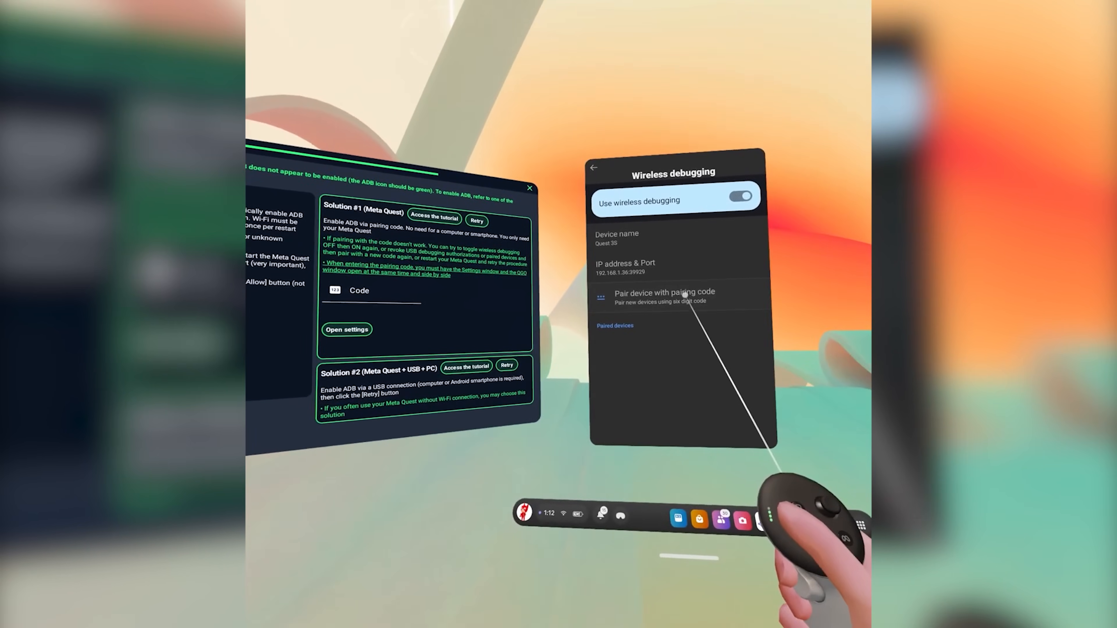
click(666, 294)
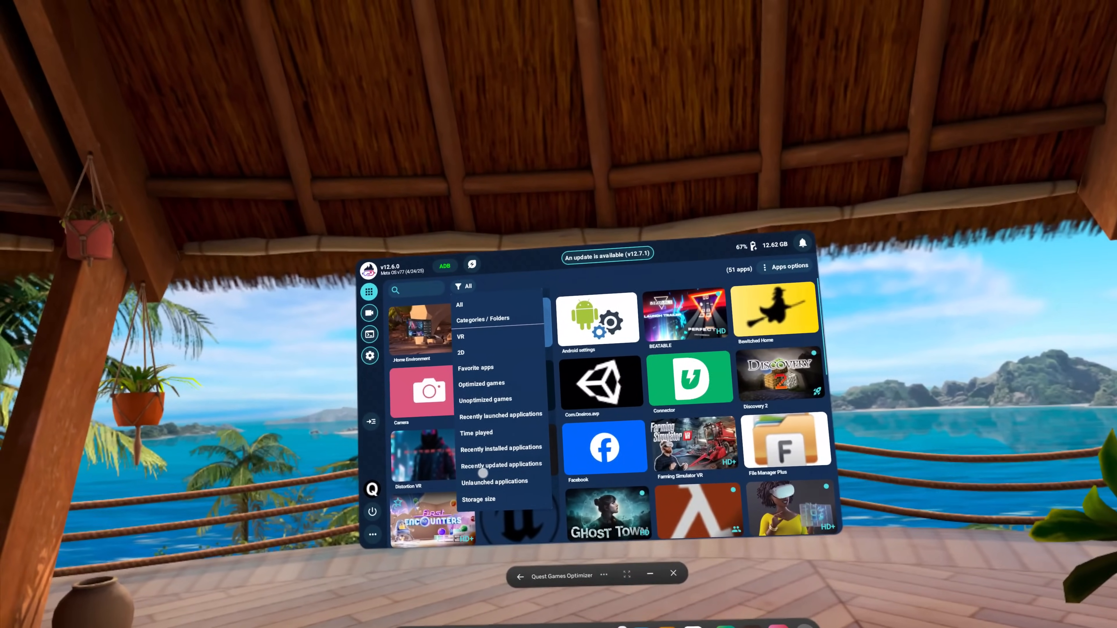
Return to the app library with ADB connected, listing all 51 apps.
click(501, 448)
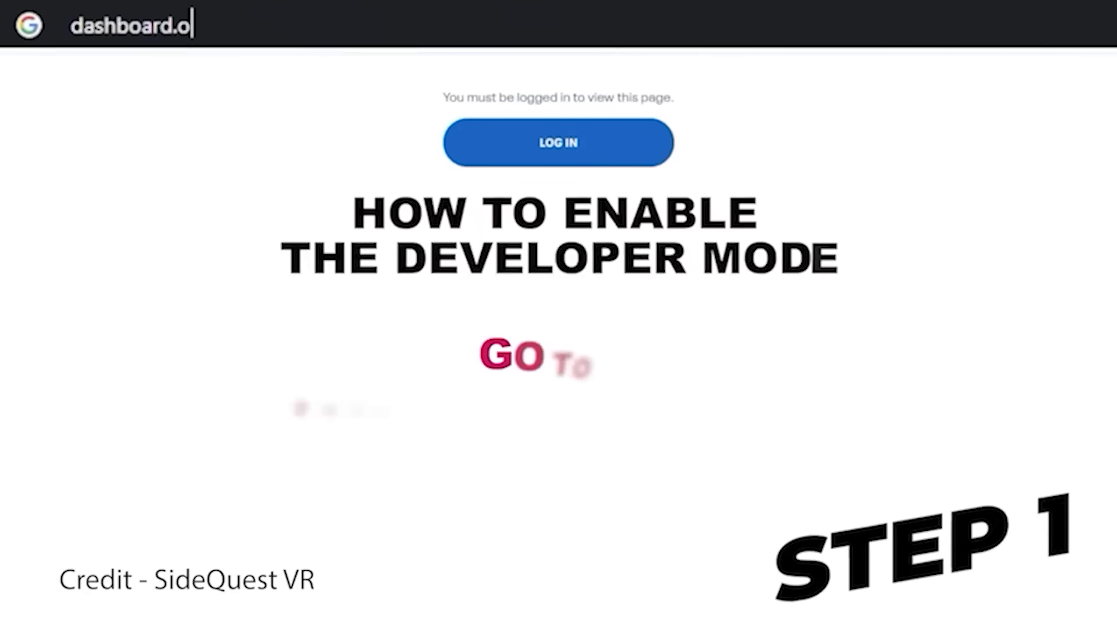
Go to dashboard.oculus.com and start creating an organization, reaching the Developer NDA.
key(Enter)
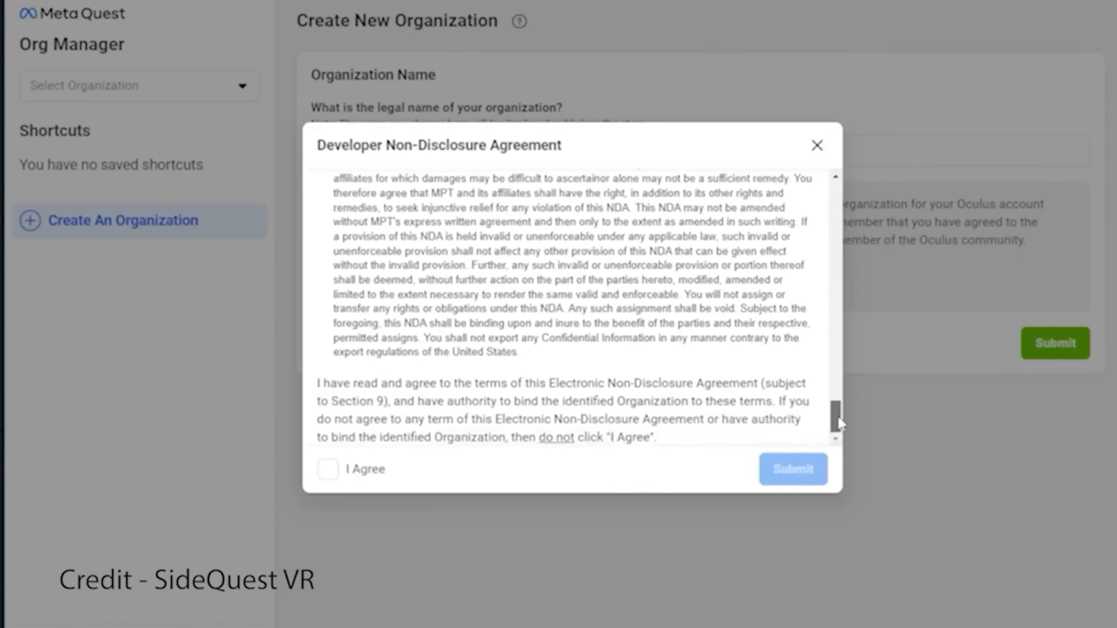
click(328, 470)
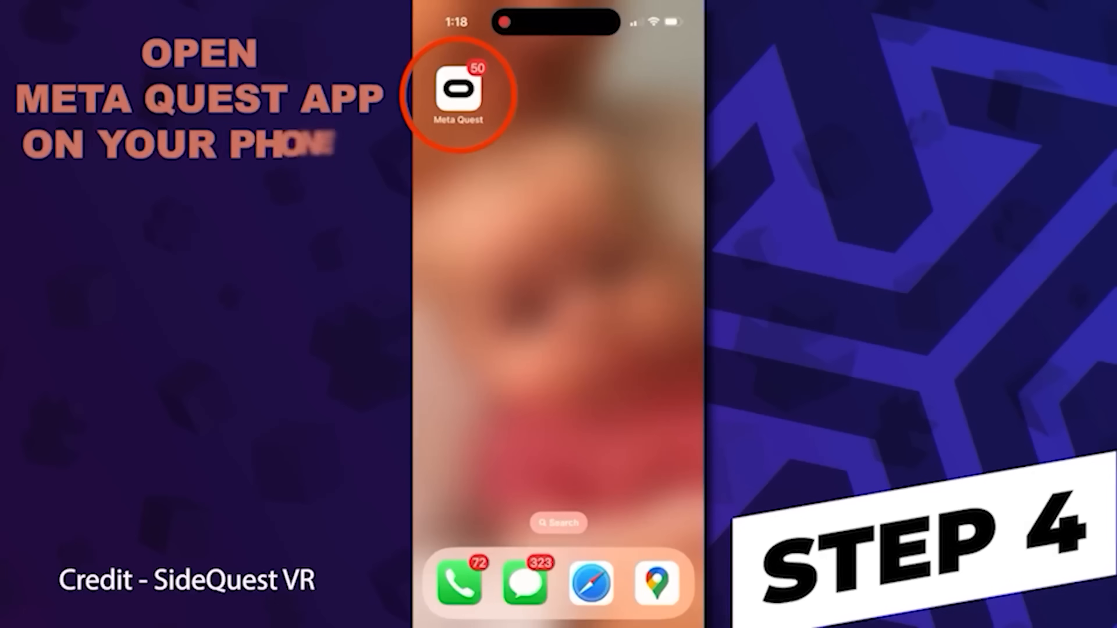
In the Meta Quest phone app, reach the Devices list from the main menu.
click(459, 93)
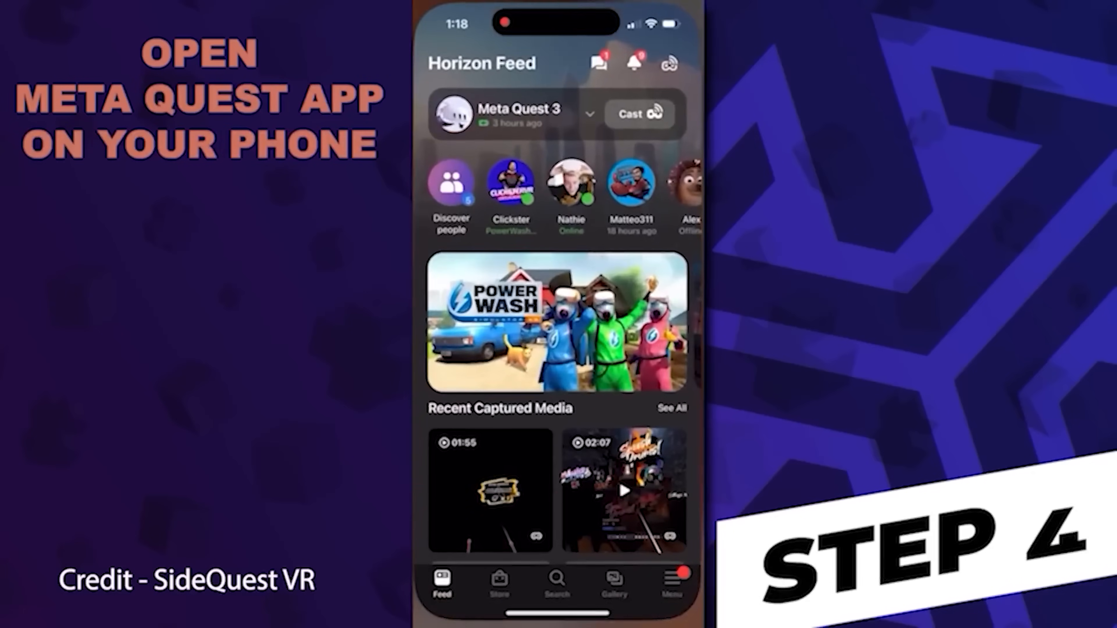
click(674, 583)
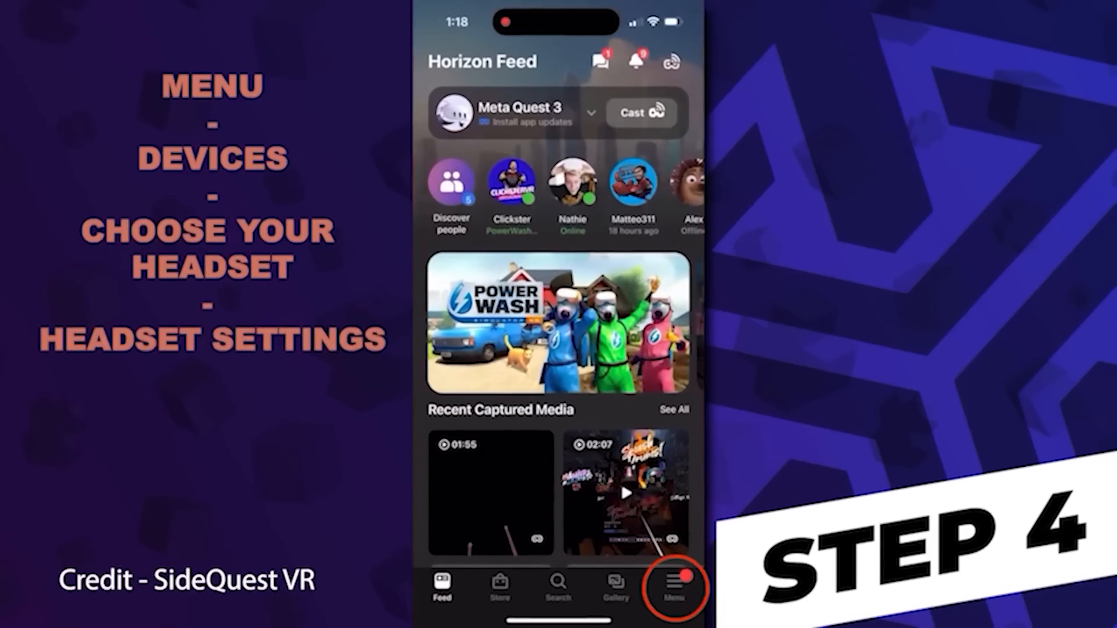
click(673, 585)
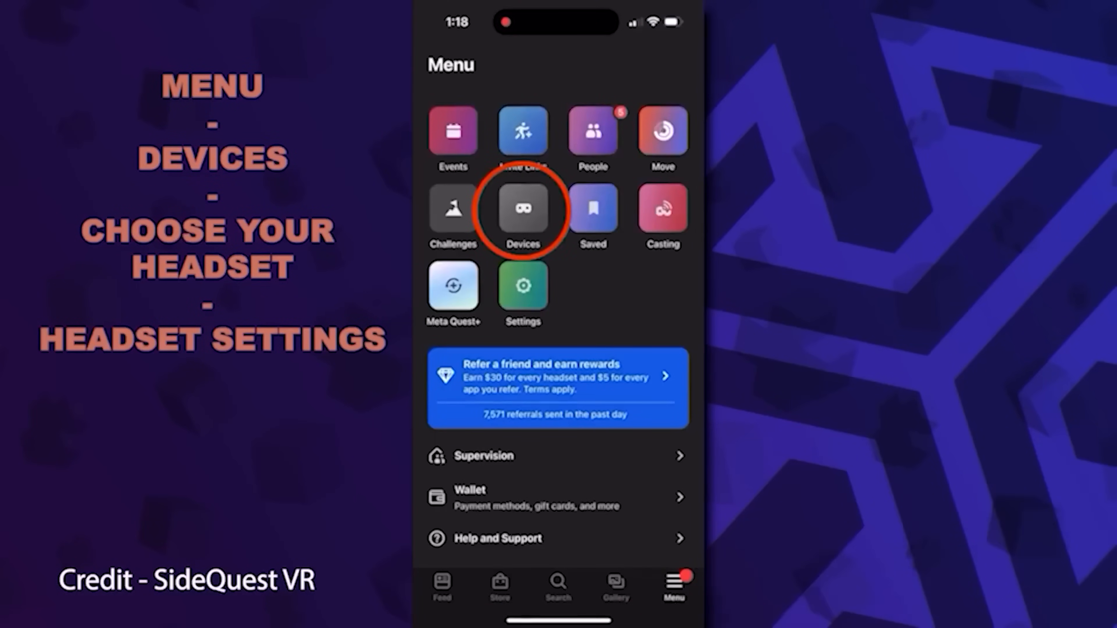
click(523, 215)
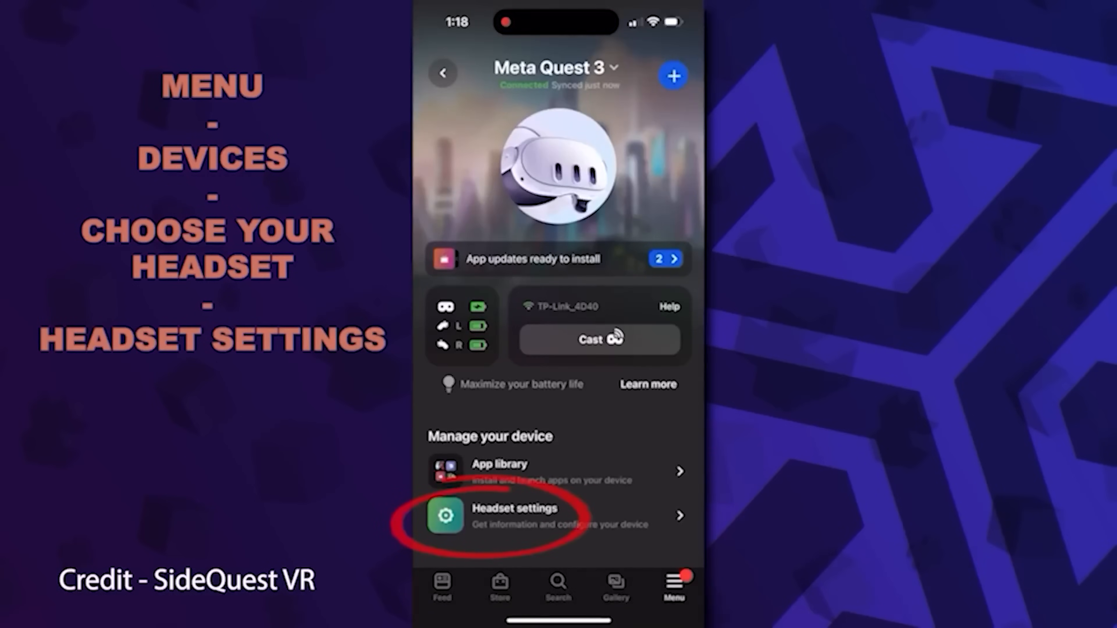
Switch on Debug Mode in the Meta Quest 3 headset's Developer Mode settings.
click(510, 516)
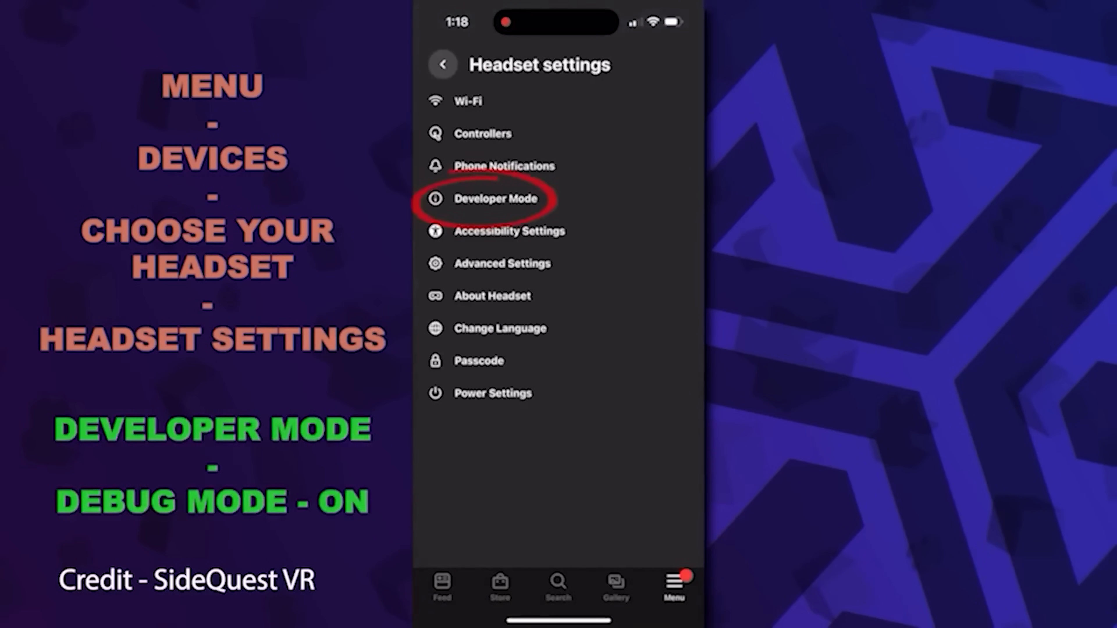
click(493, 205)
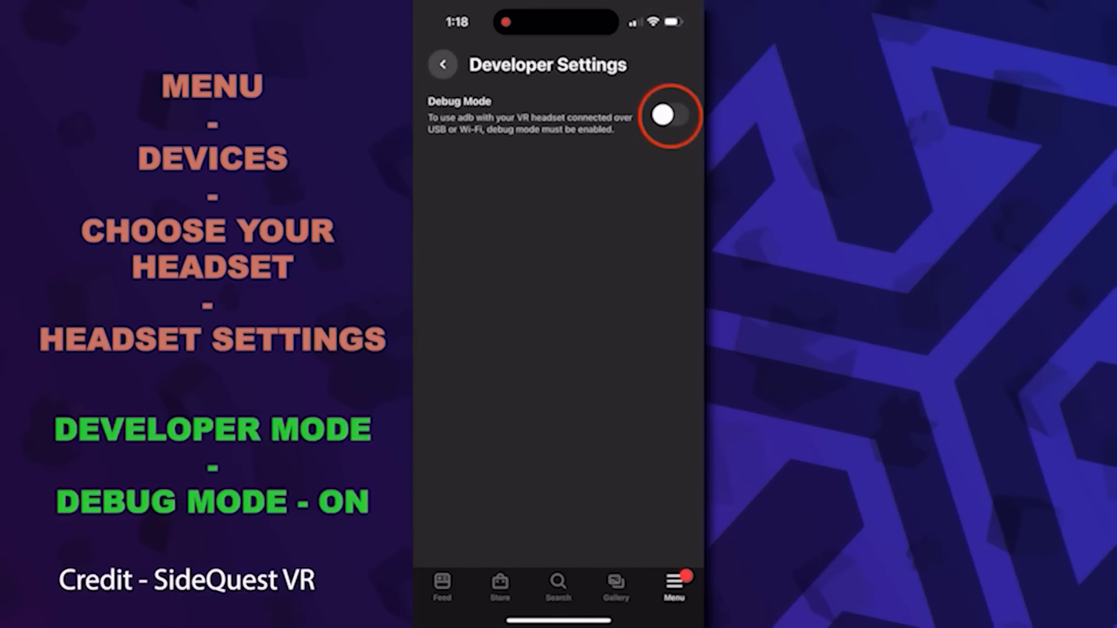
click(666, 119)
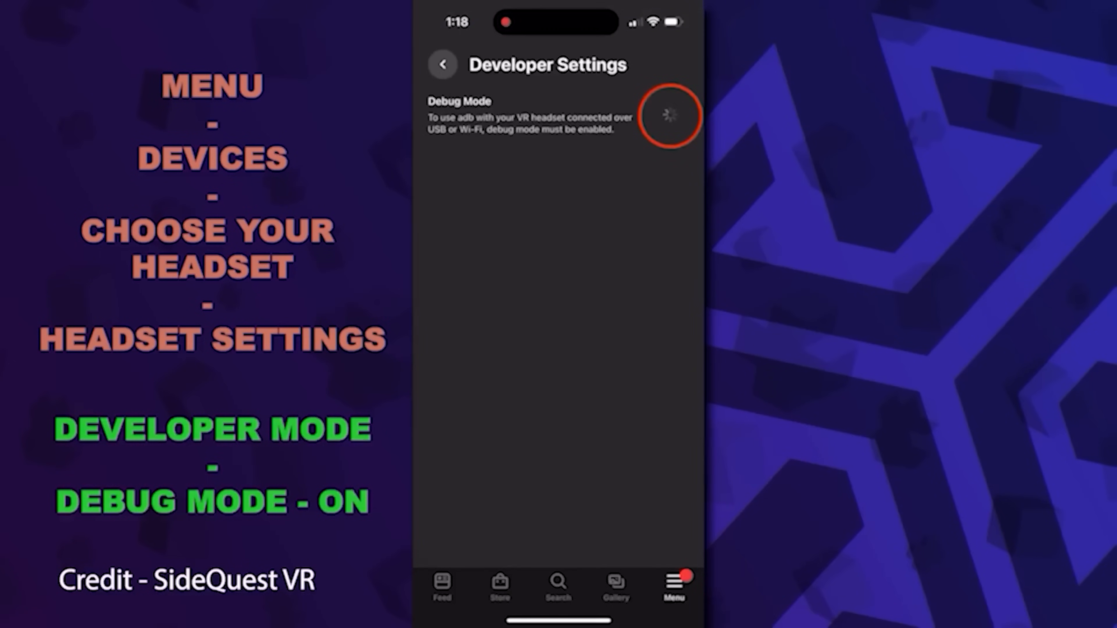
click(667, 118)
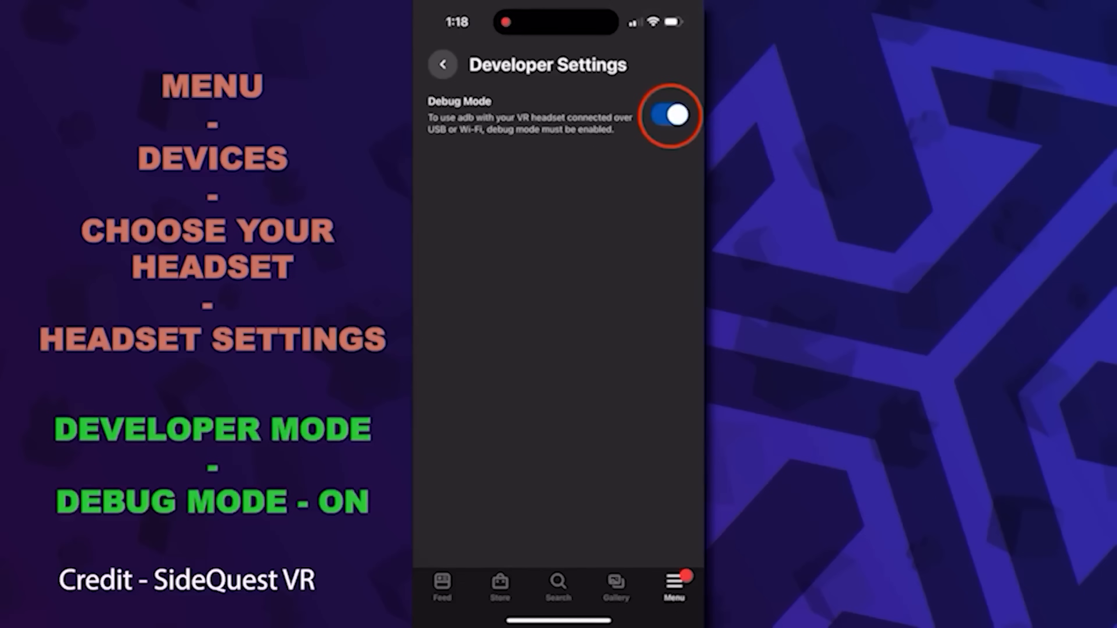